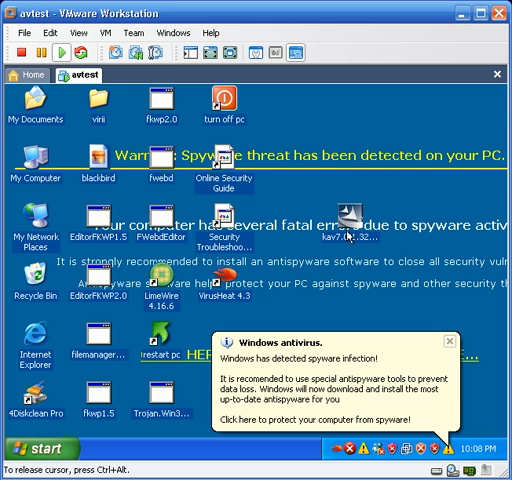
mouse_move(350, 230)
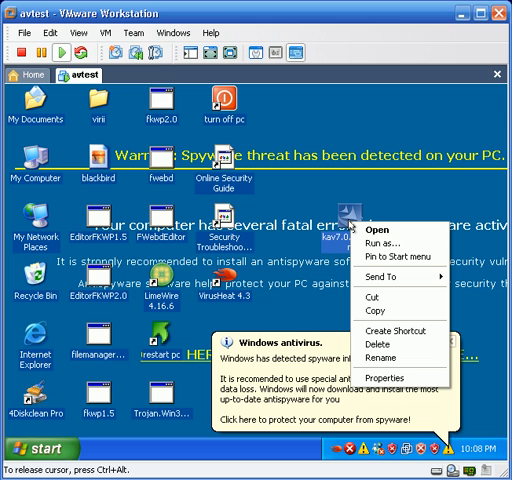
mouse_move(377, 235)
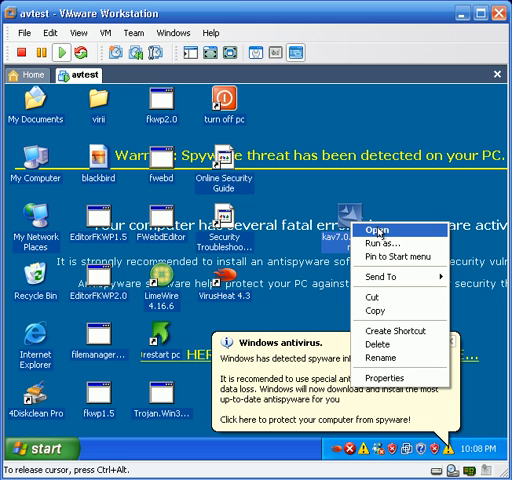
- Launch the kav7 installer from the VM desktop so Windows Installer starts preparing
click(360, 242)
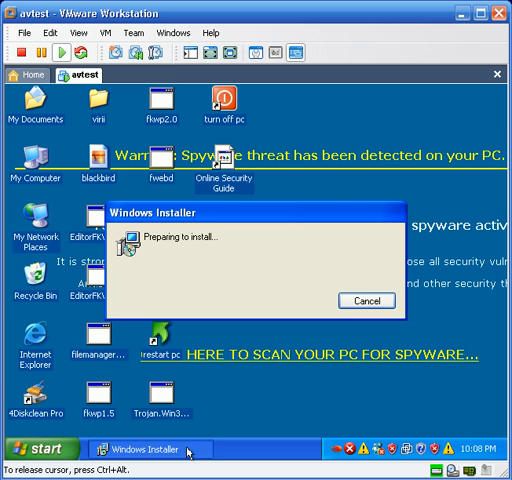
- Advance the Kaspersky Anti-Virus 7.0 Setup wizard past Welcome to the Ready to install page
click(366, 301)
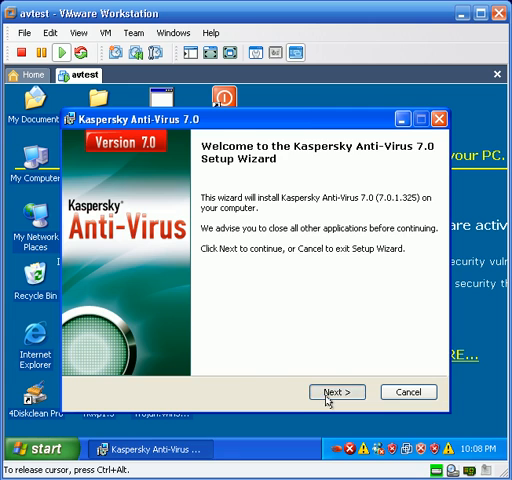
click(337, 391)
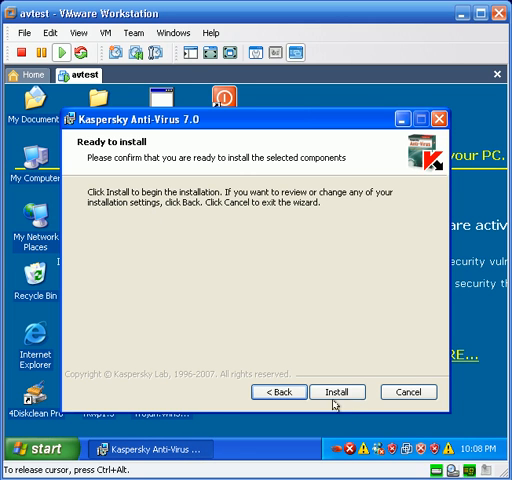
- Install the selected Kaspersky components, dismissing the fake spyware warning balloon during installation
click(337, 391)
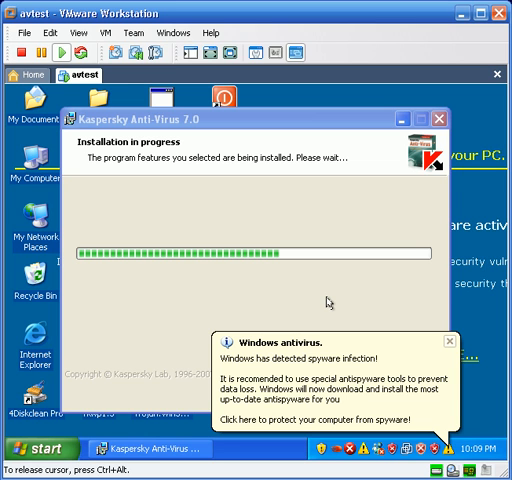
mouse_move(438, 345)
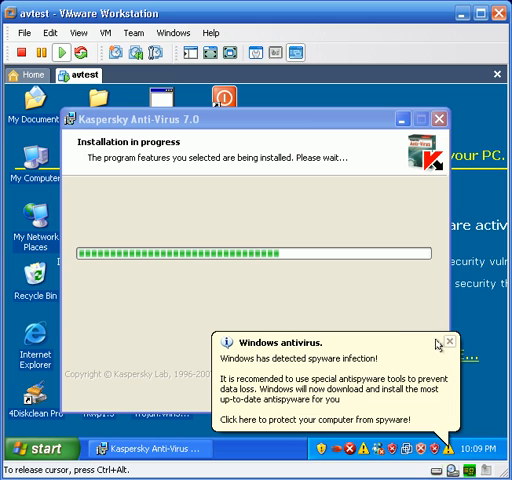
mouse_move(428, 329)
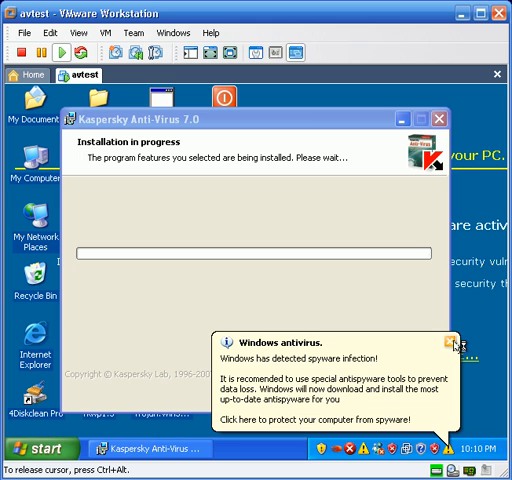
click(448, 340)
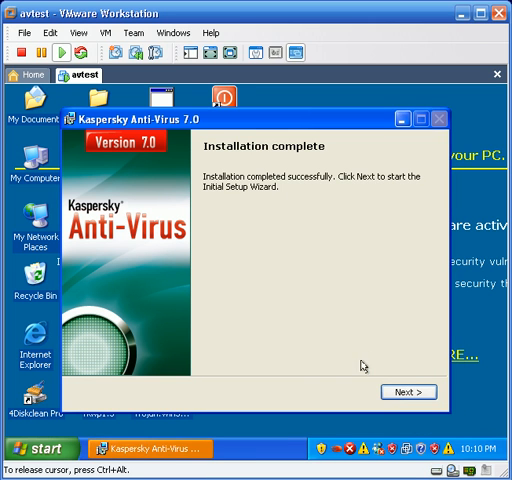
- Continue from Installation complete into the Initial Setup Wizard's Welcome page with activation choices
click(407, 392)
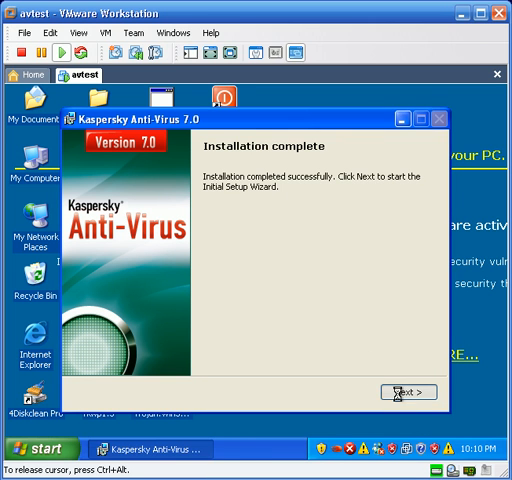
click(401, 388)
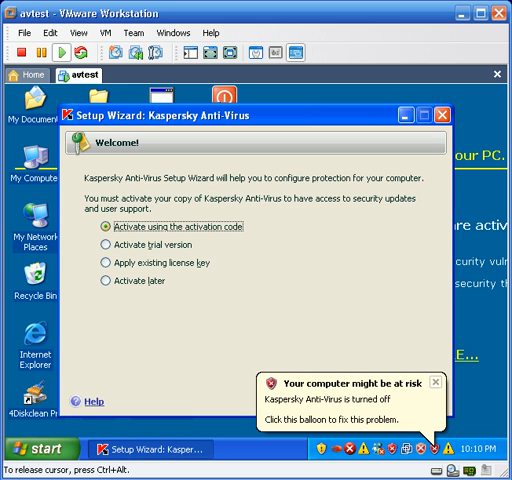
- Activate the trial license key, dismiss the warning balloon, and reach the restart-required finishing page
click(103, 248)
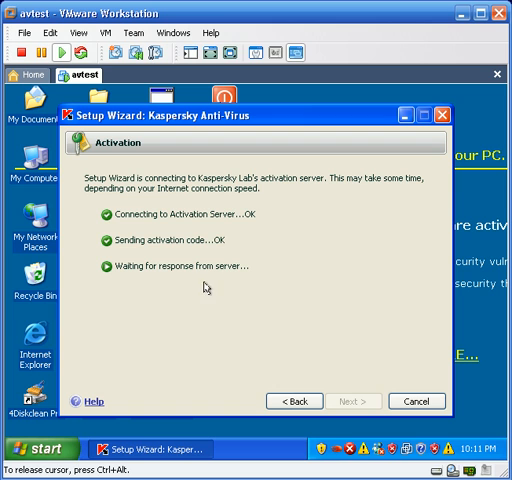
mouse_move(248, 301)
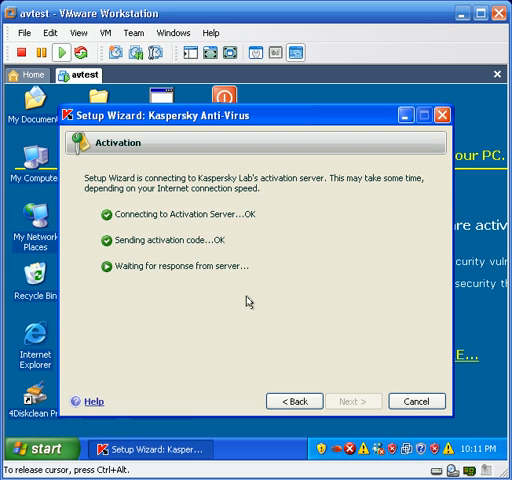
mouse_move(263, 301)
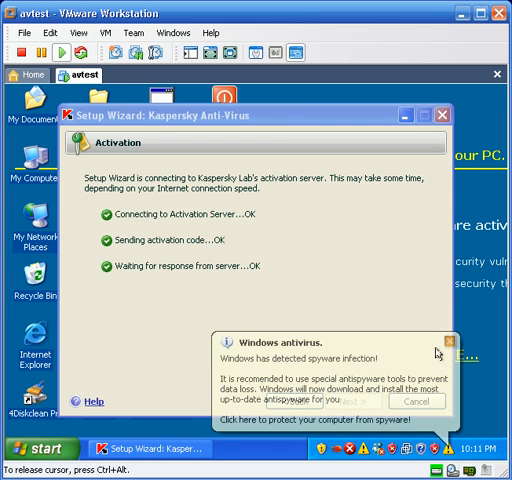
click(448, 339)
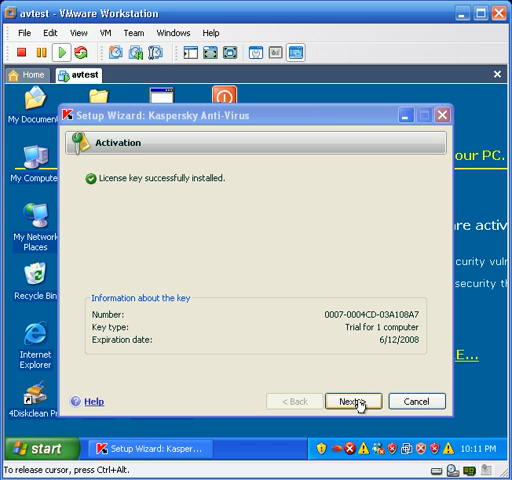
mouse_move(353, 402)
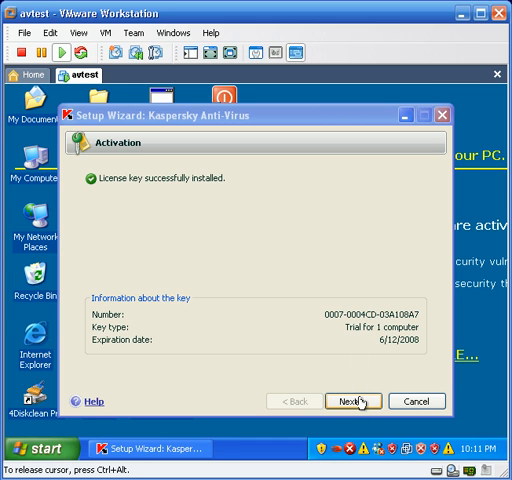
click(353, 401)
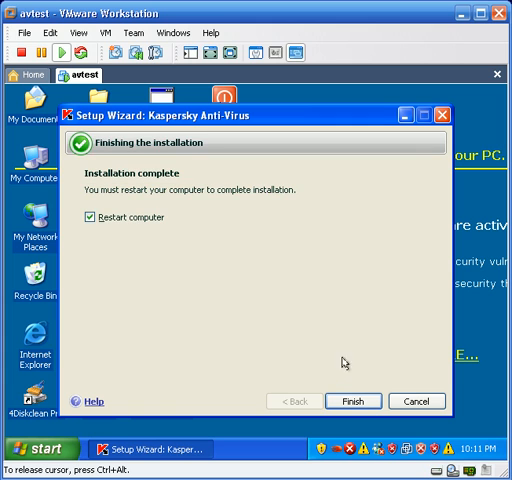